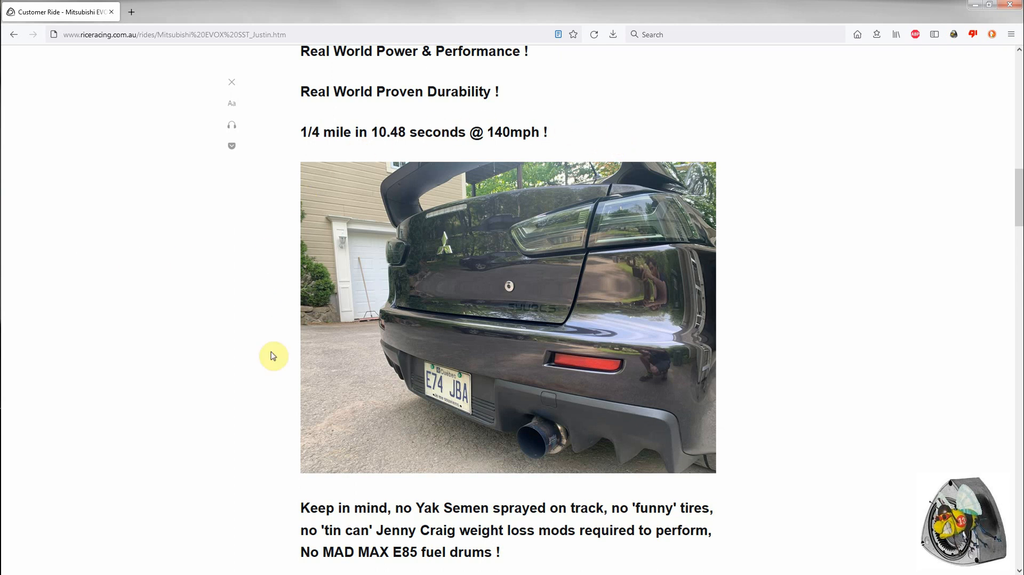
pyautogui.moveTo(688, 166)
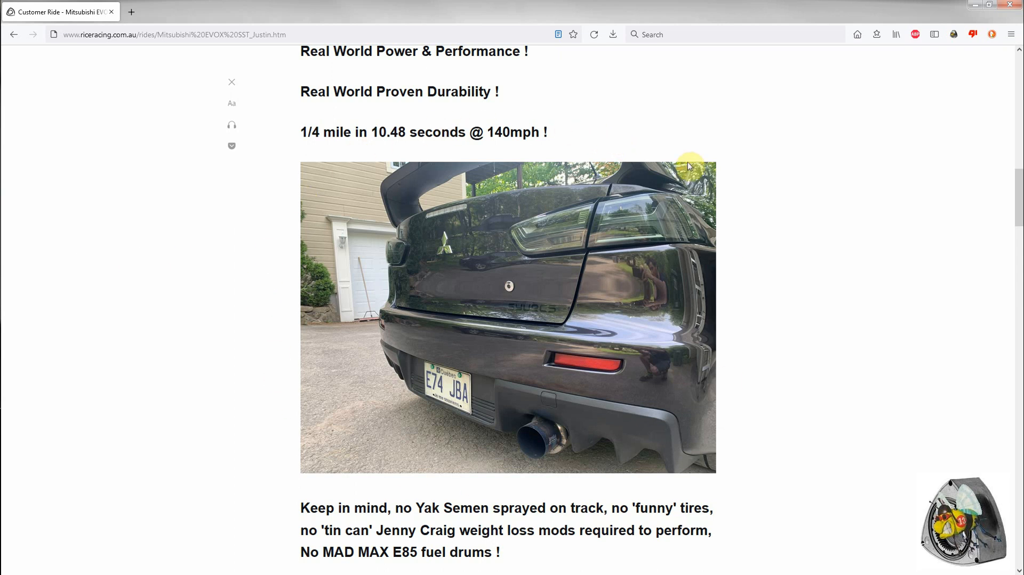
pyautogui.moveTo(255, 231)
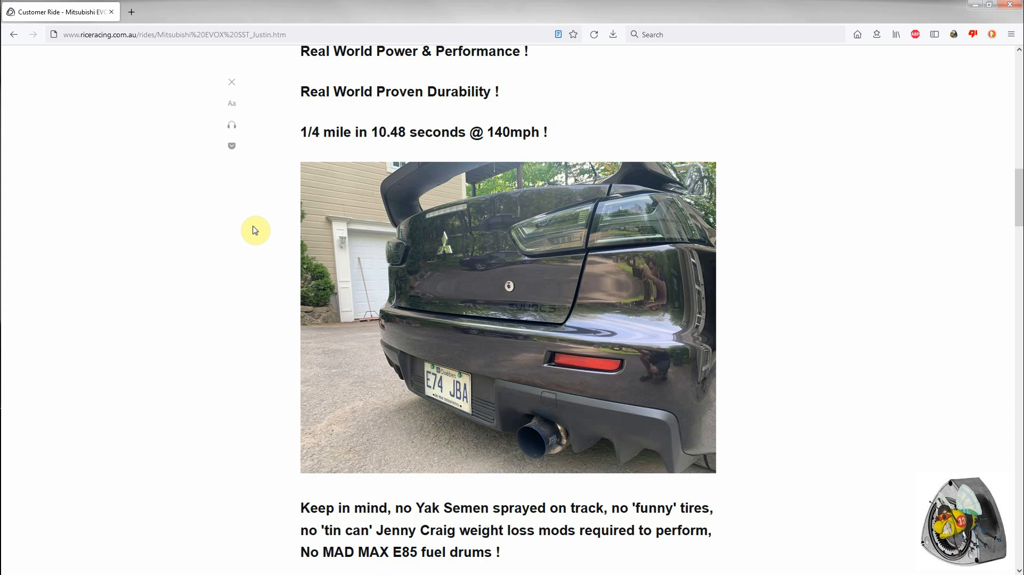
pyautogui.moveTo(243, 223)
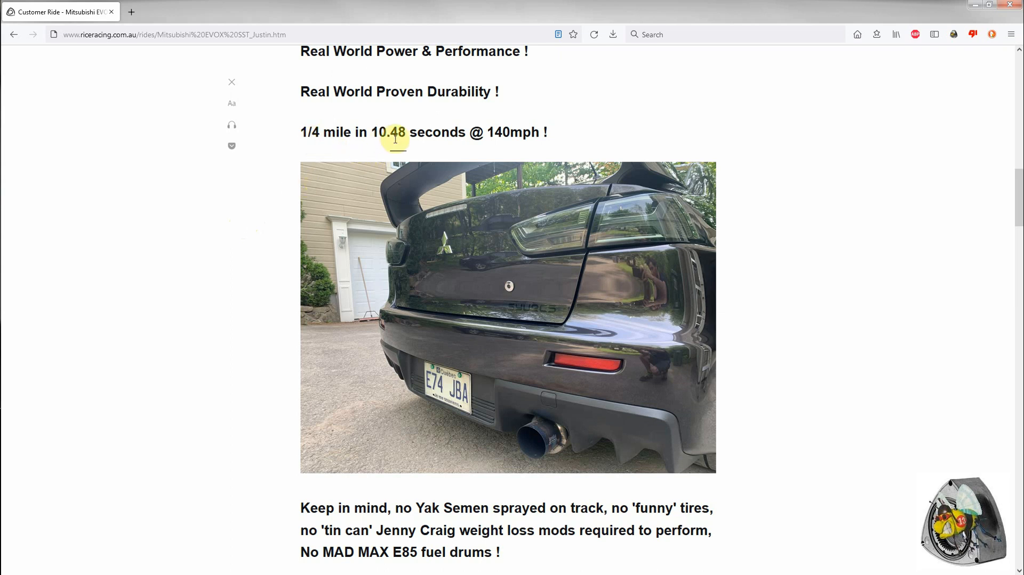
pyautogui.moveTo(311, 147)
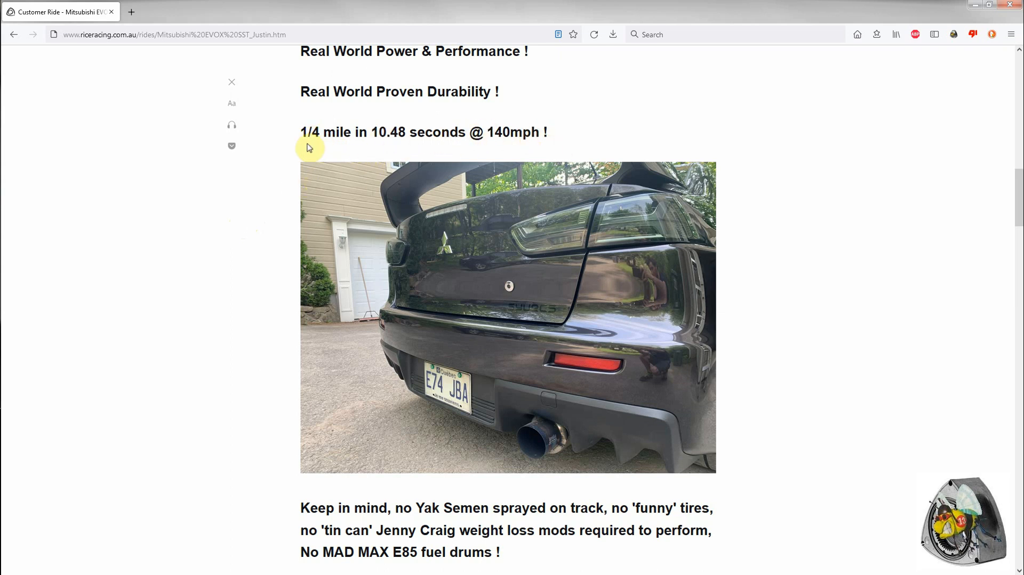